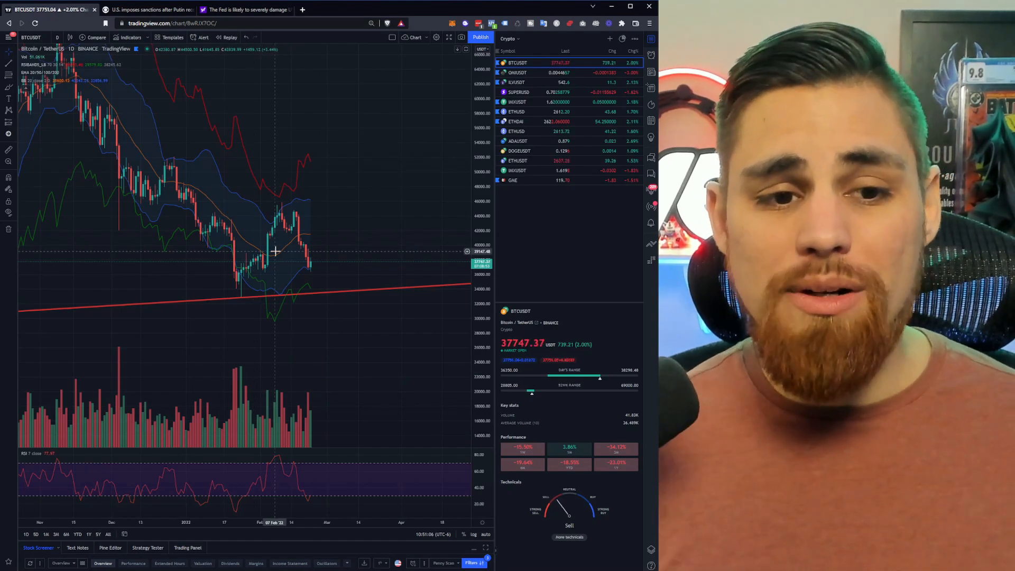
Step: Switch to the CBS News article on U.S. sanctions over Putin's breakaway-region recognition
click(149, 9)
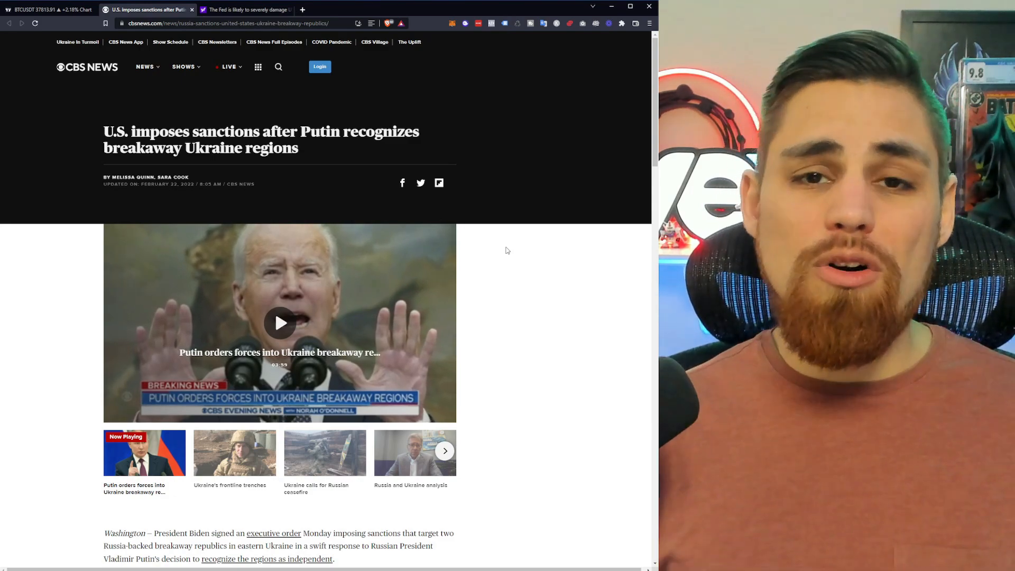
Step: Reread the sanctions article's opening paragraphs, then land back on the BTCUSDT daily chart
click(244, 9)
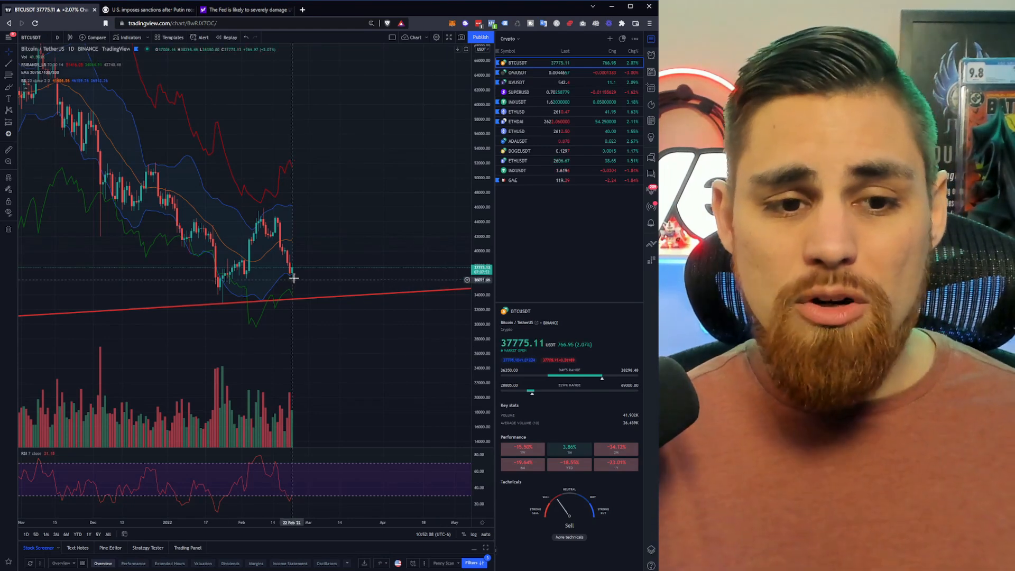
mouse_move(358, 334)
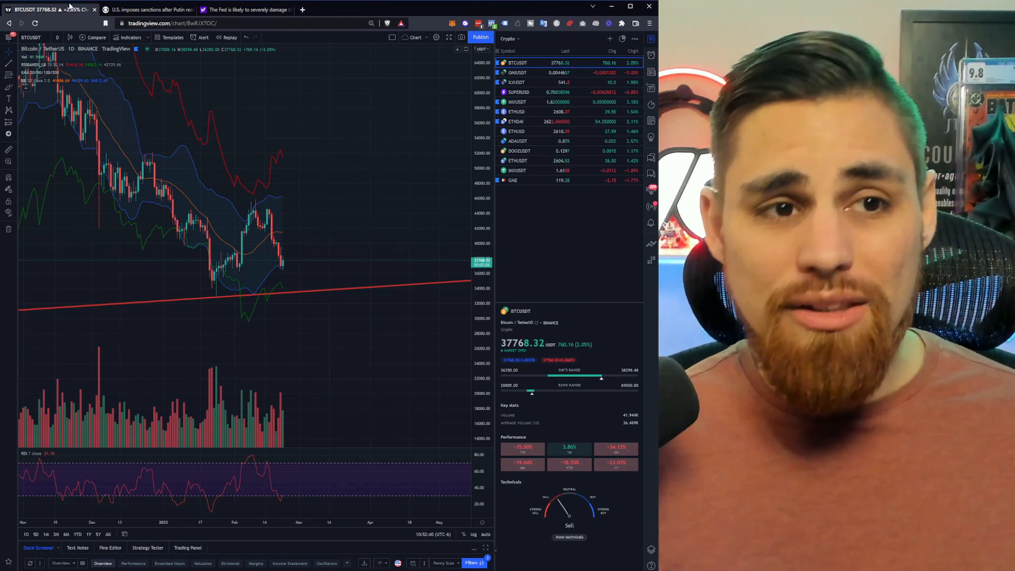
click(149, 9)
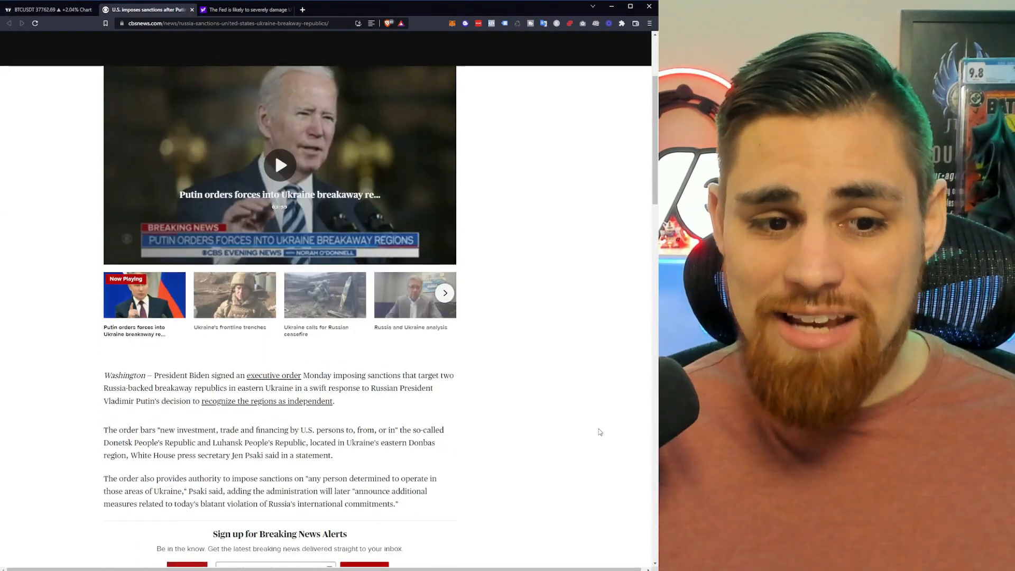
scroll(down, 3)
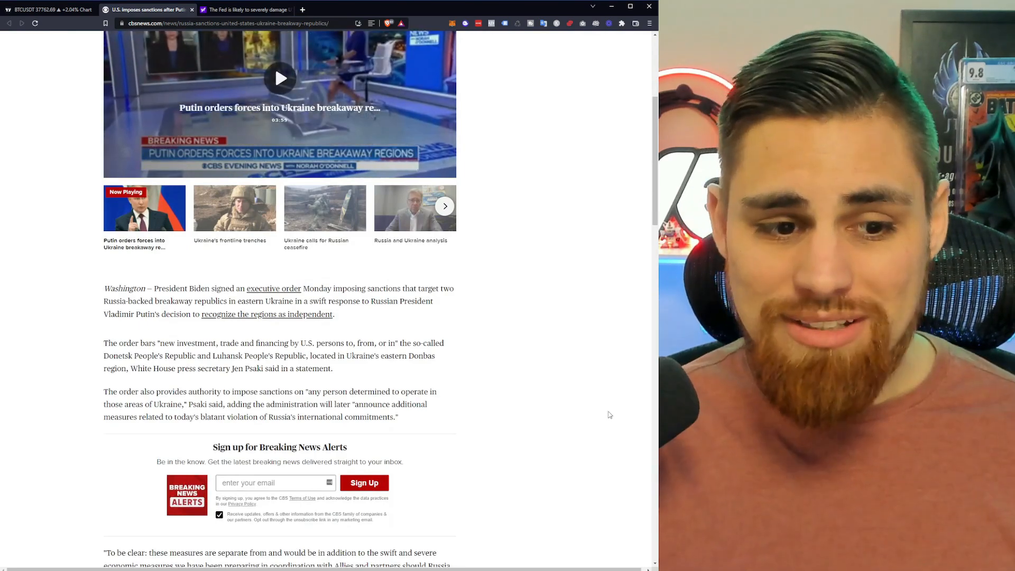
click(244, 9)
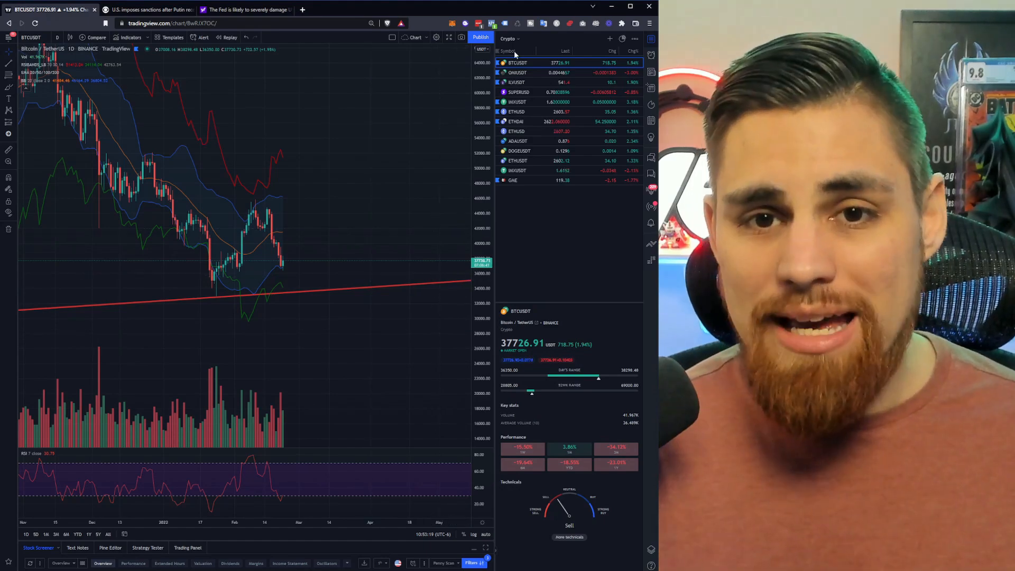
Step: Load the OMIUSDT daily chart from the watchlist, then switch to ILVUSDT
click(517, 71)
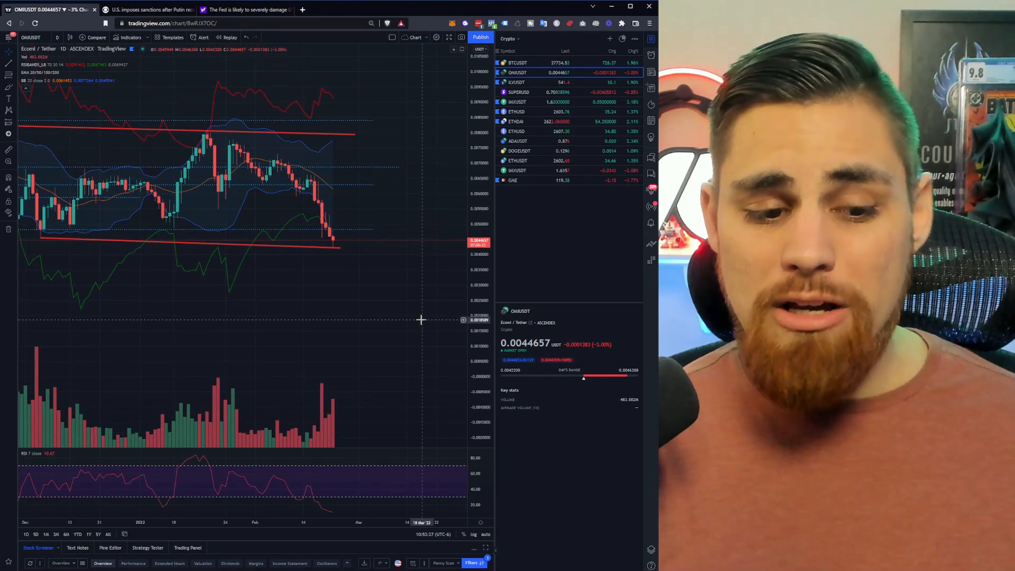
mouse_move(306, 498)
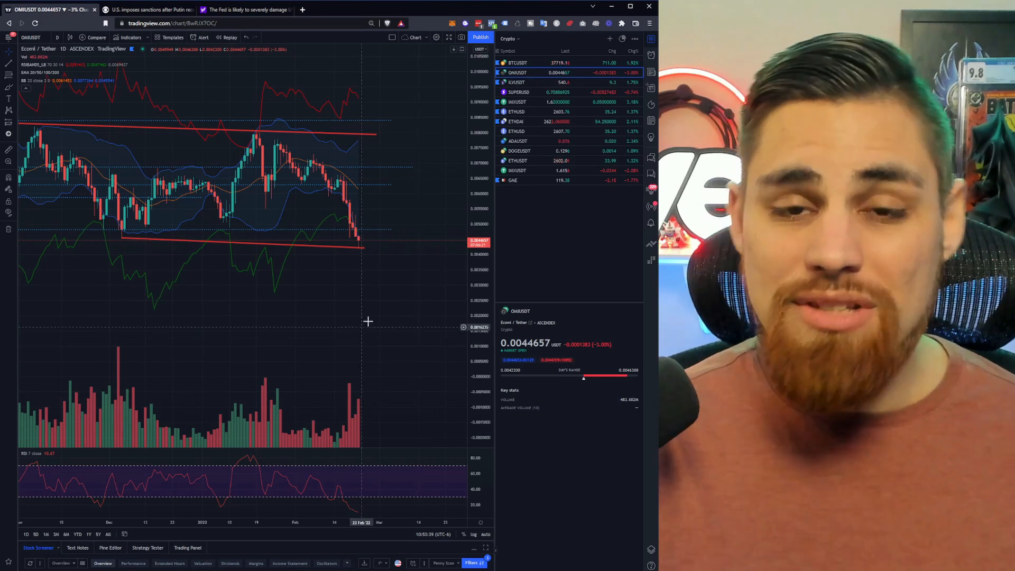
click(515, 83)
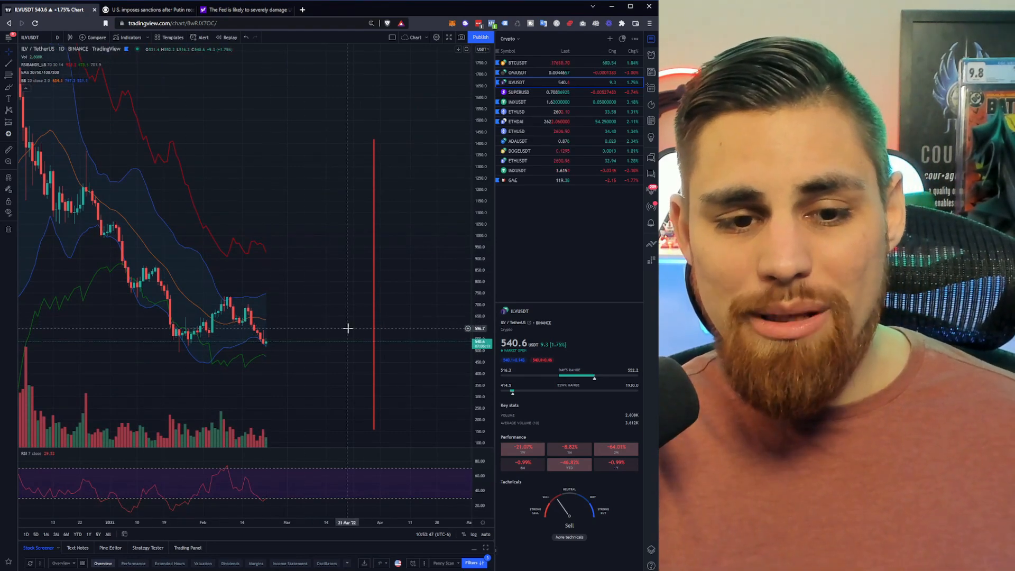
mouse_move(306, 336)
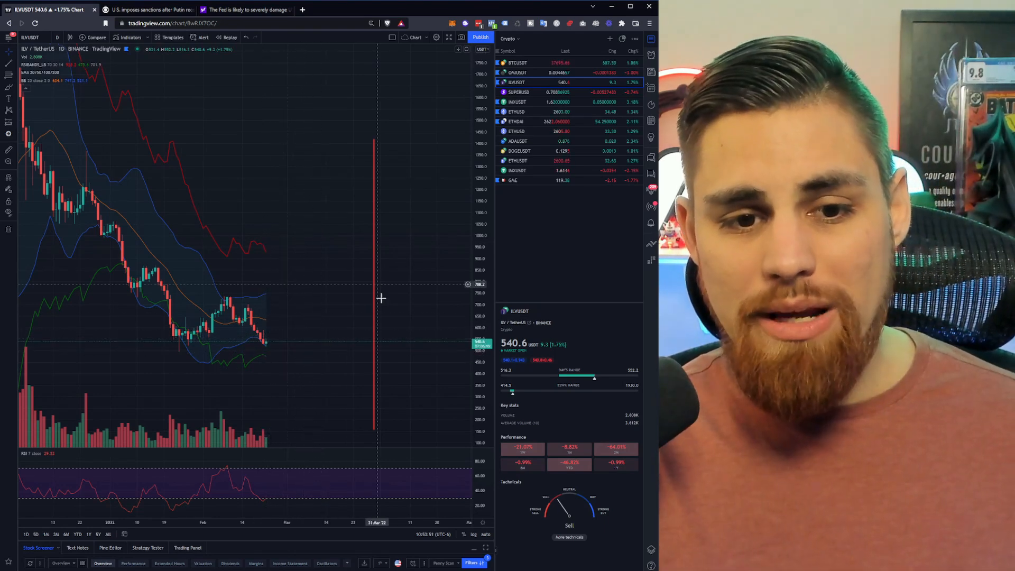
mouse_move(392, 313)
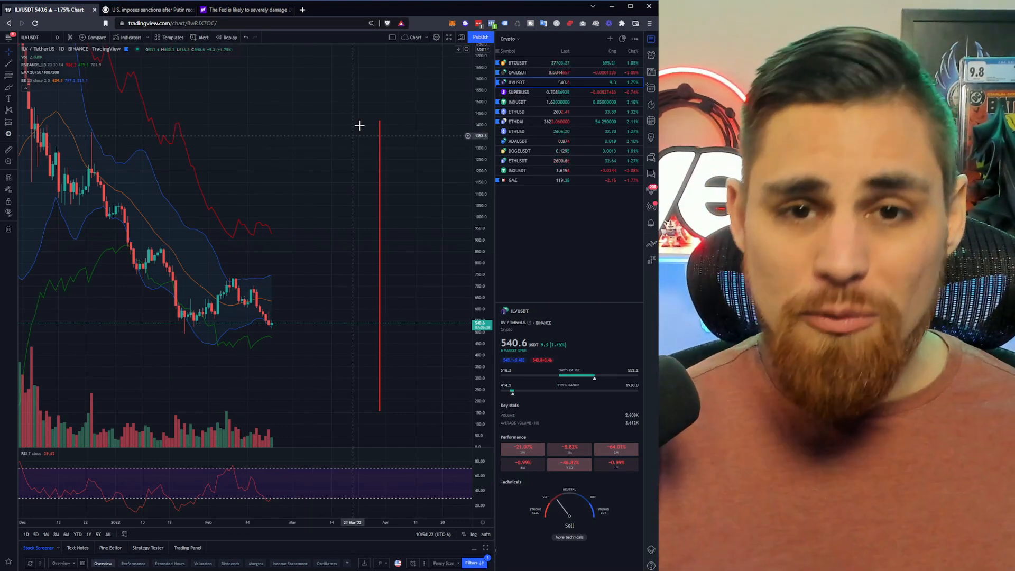
Step: Return to the BTCUSDT chart, glance at the Yahoo Finance Fed article, and come back to BTCUSDT
click(518, 63)
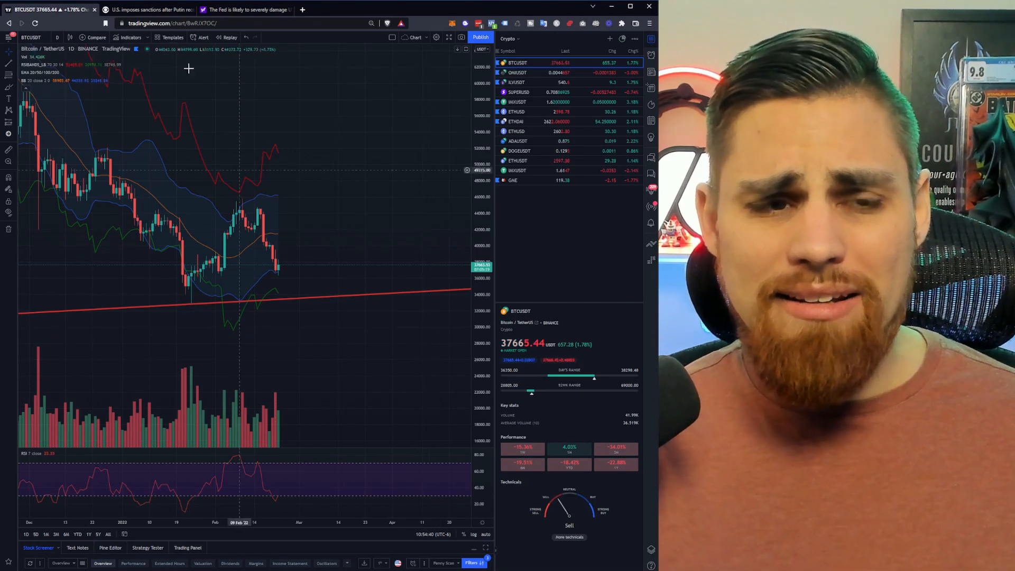
click(245, 9)
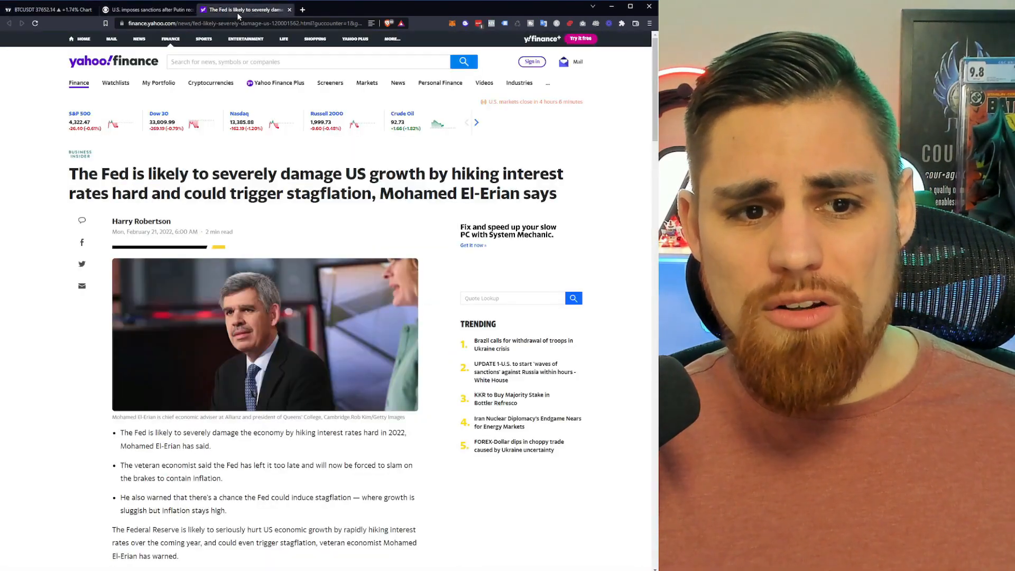
click(48, 9)
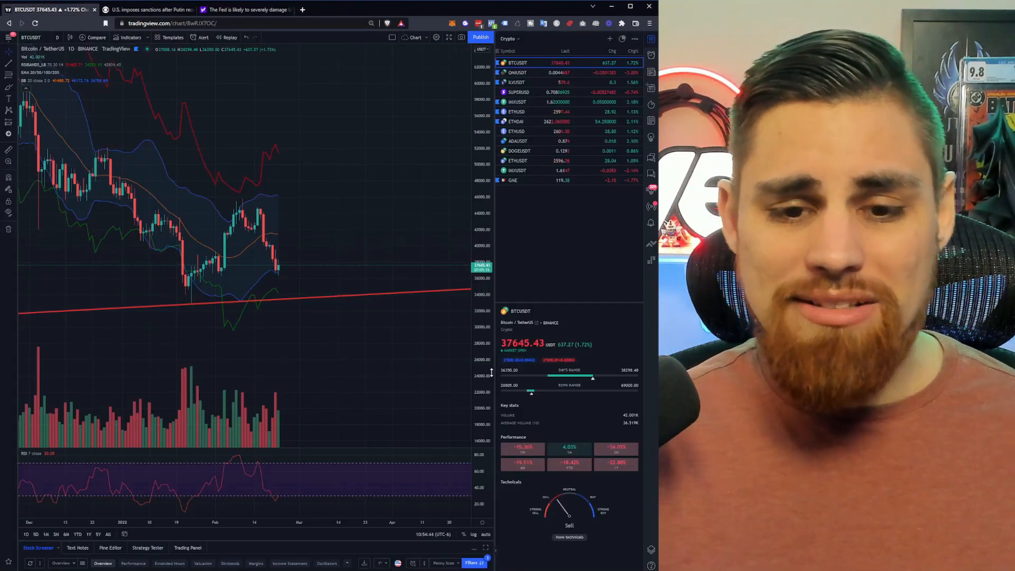